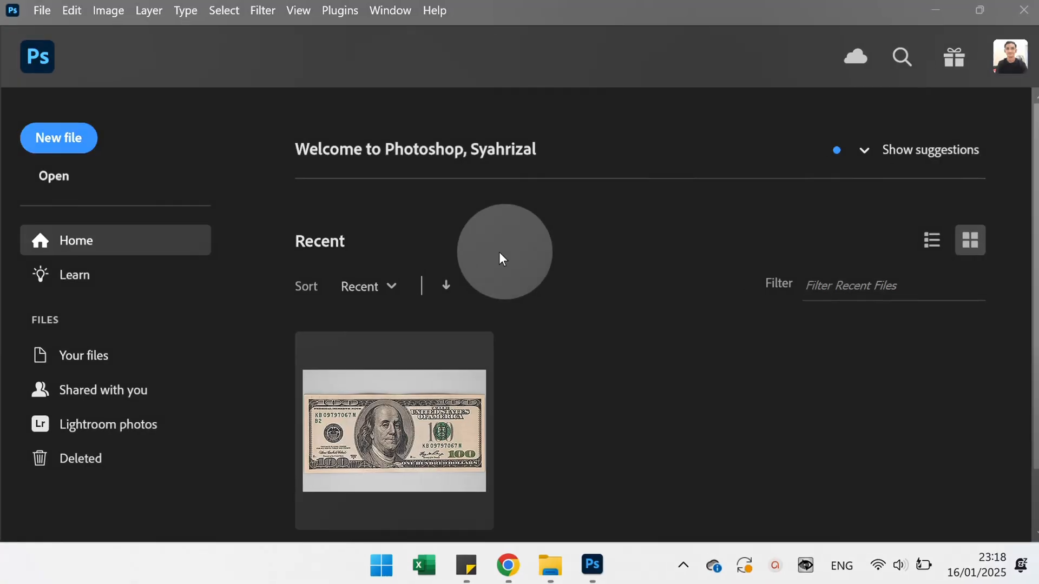
Open the 100-dollar bill Unsplash JPG from the Dollar Pattern in Photoshop folder.
{"action": "left_click", "coordinate": [53, 175]}
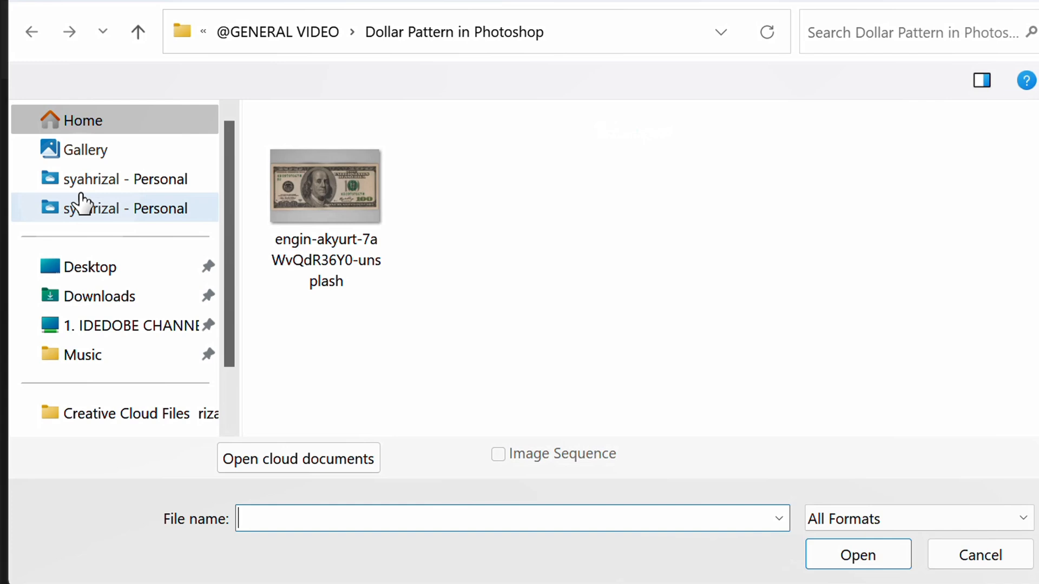
{"action": "left_click", "coordinate": [326, 186]}
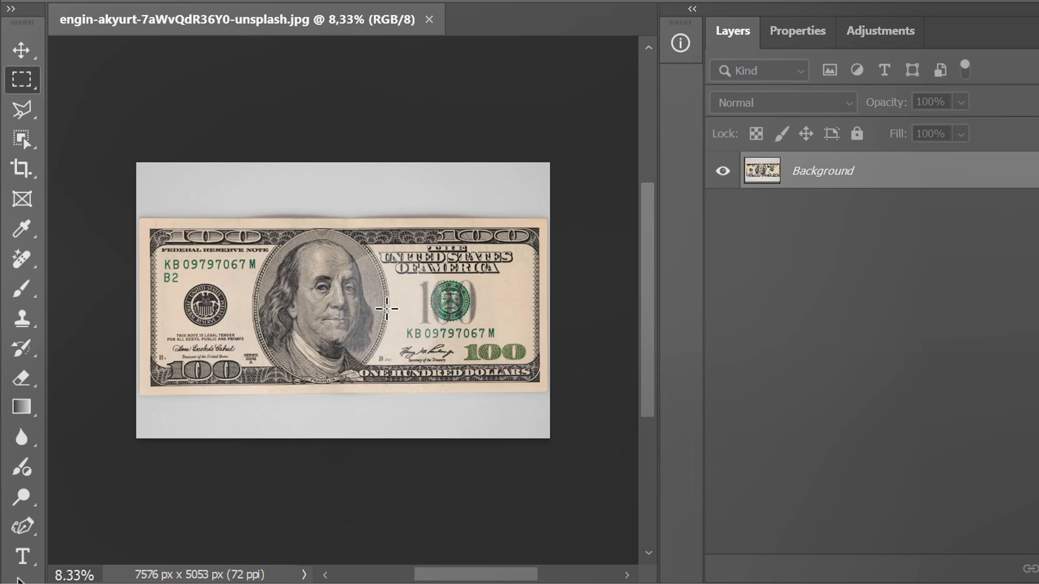
Create a new 1920 × 1080 px, 72 ppi artboard document with a white background.
{"action": "left_click", "coordinate": [50, 13]}
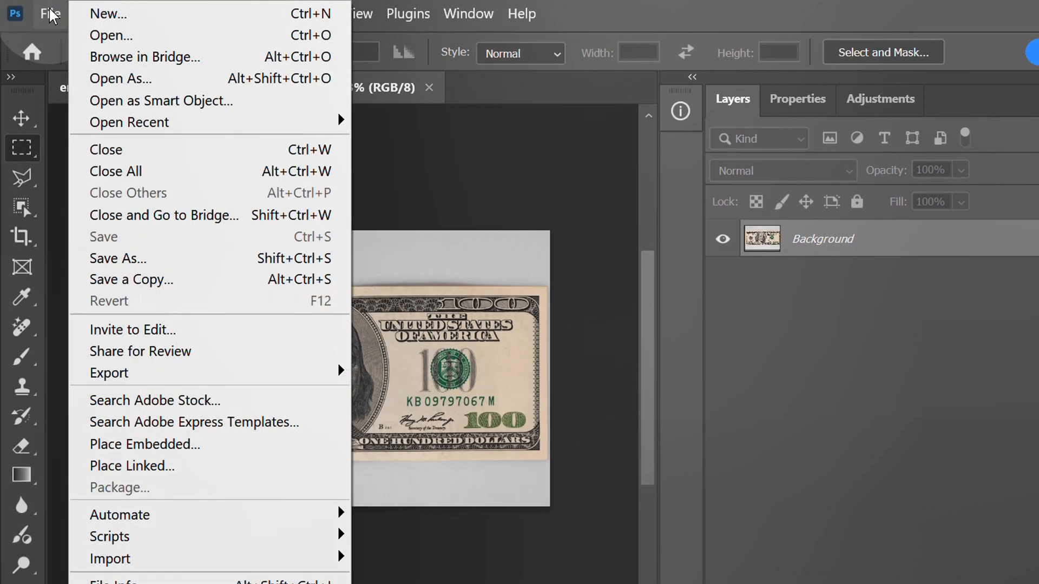
{"action": "left_click", "coordinate": [108, 13]}
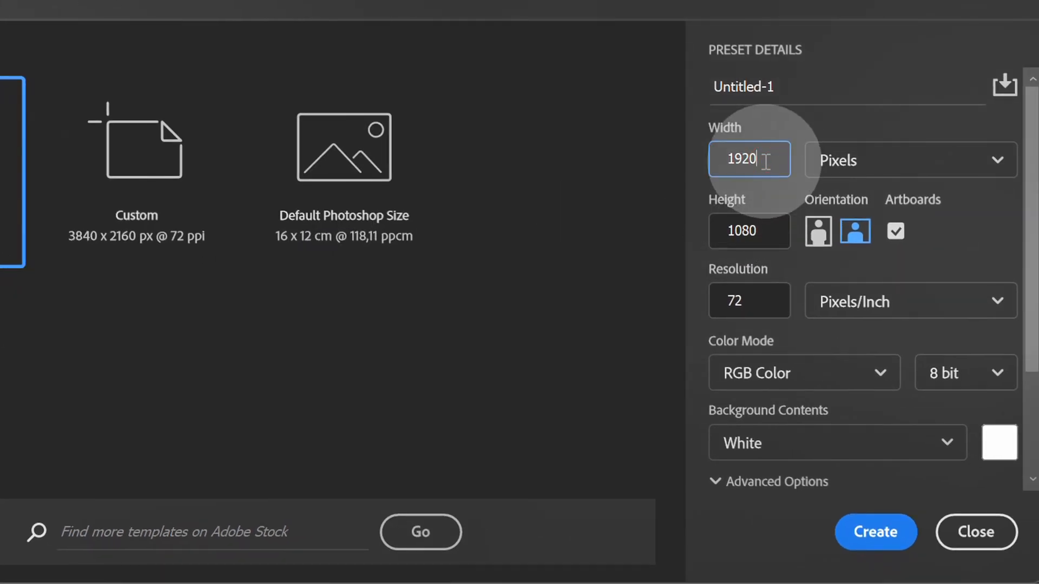
{"action": "left_click", "coordinate": [749, 230]}
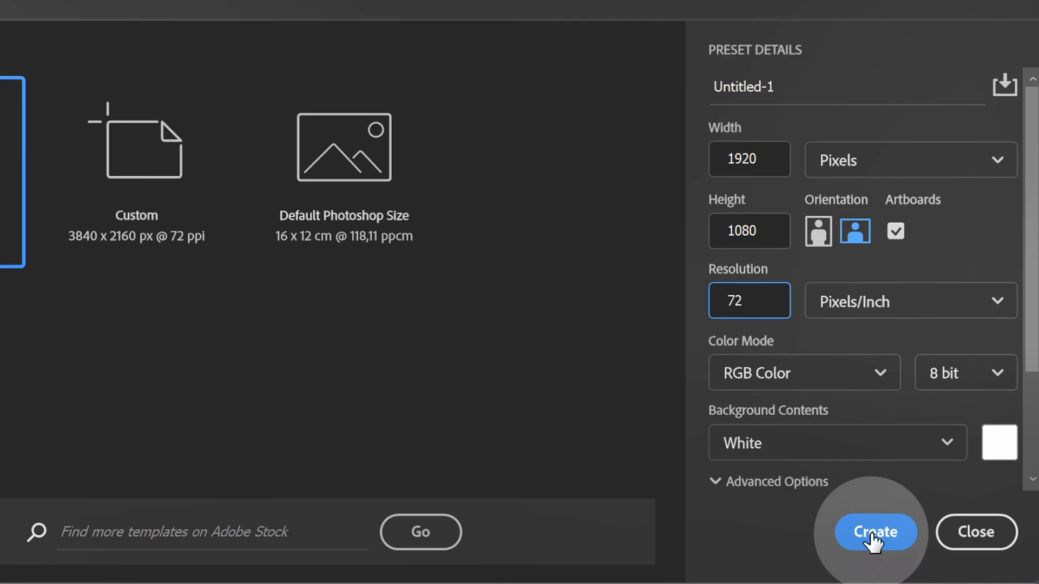
{"action": "left_click", "coordinate": [874, 532]}
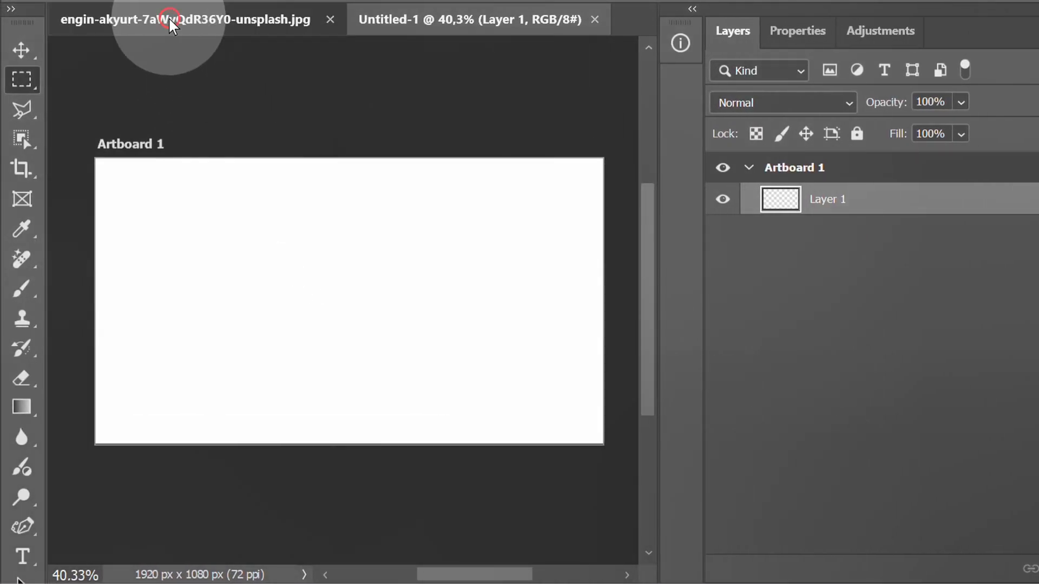
Resize the dollar bill photo to 800 × 534 px with proportions linked via Image Size.
{"action": "left_click", "coordinate": [183, 20]}
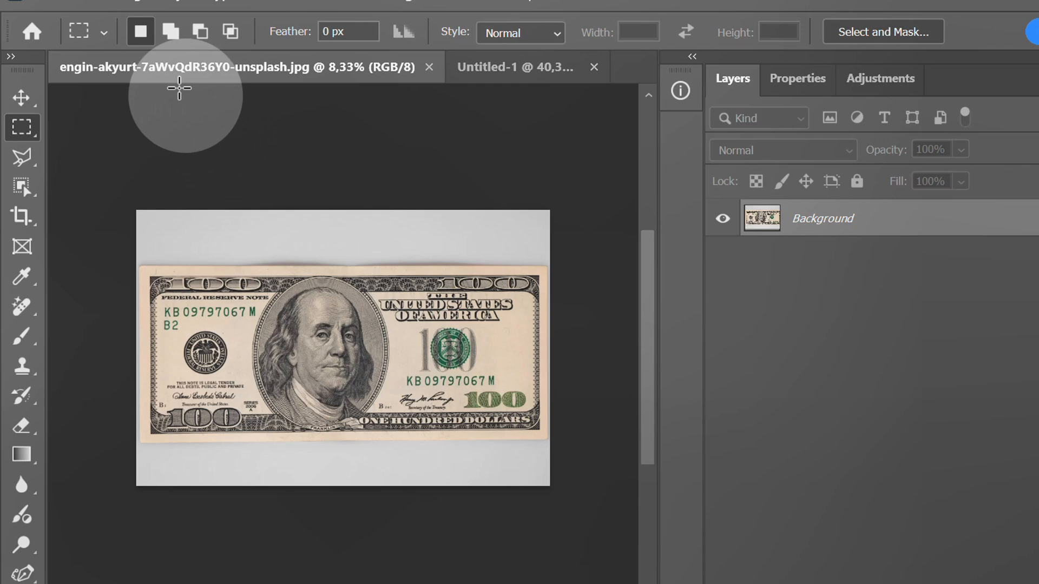
{"action": "left_click", "coordinate": [130, 13]}
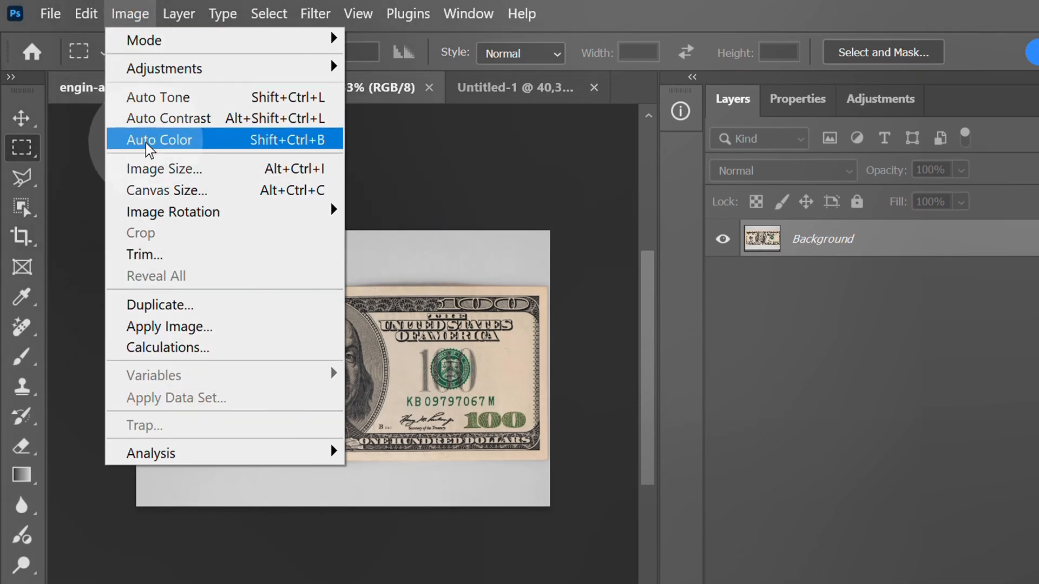
{"action": "left_click", "coordinate": [163, 169]}
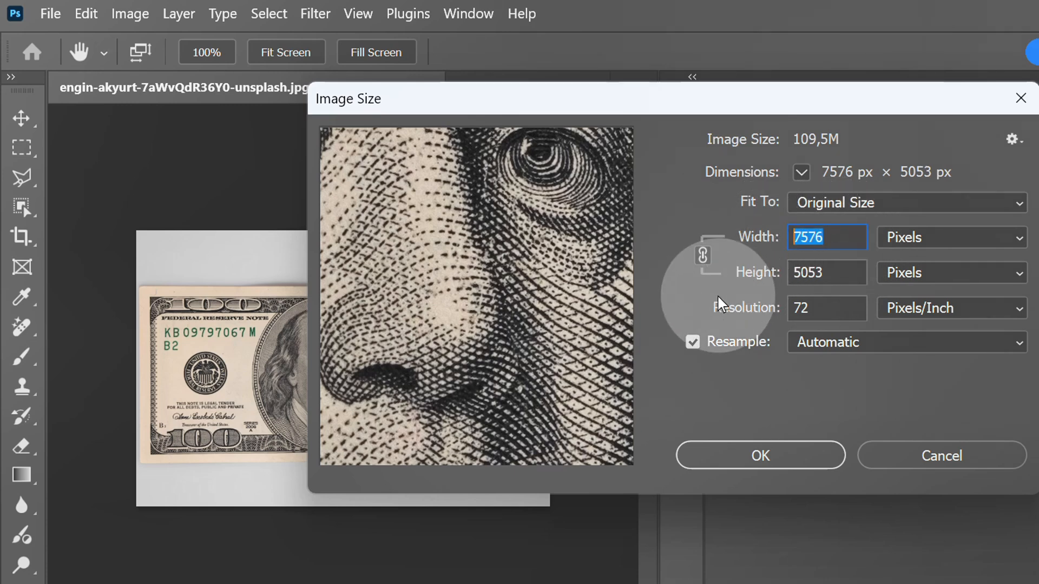
{"action": "type", "text": "800"}
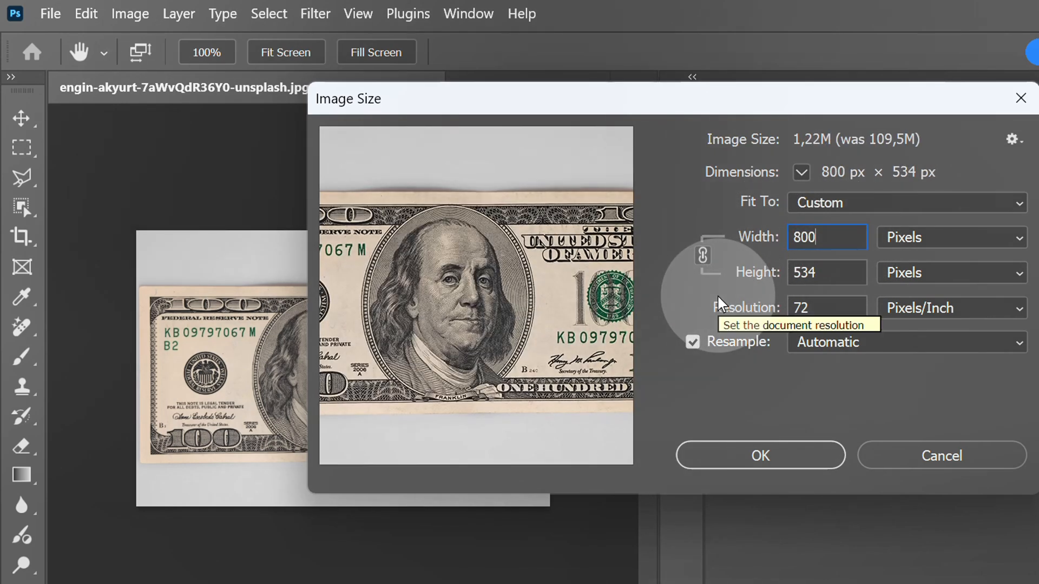
{"action": "left_click", "coordinate": [827, 273]}
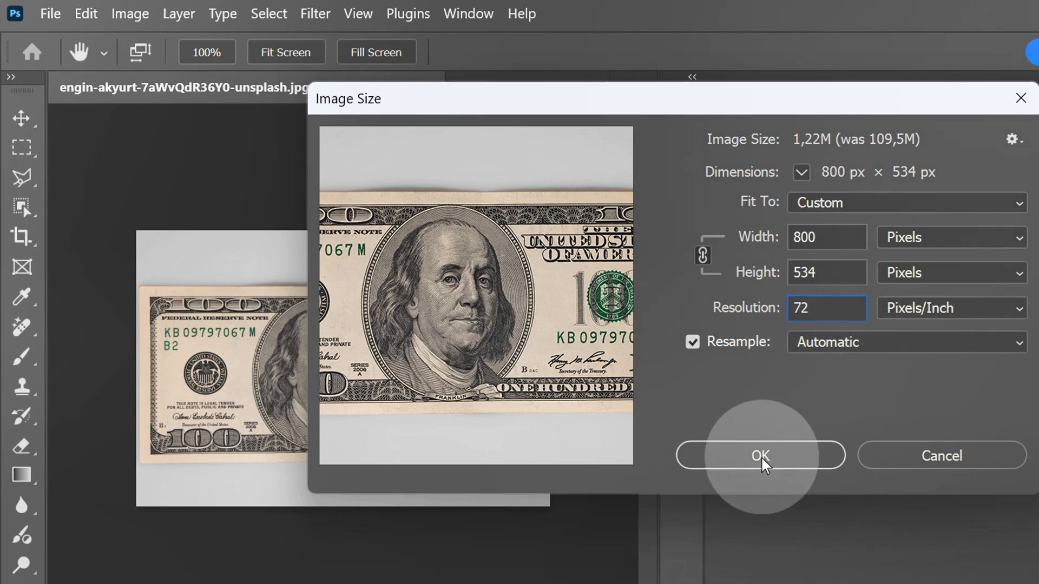
{"action": "left_click", "coordinate": [760, 455]}
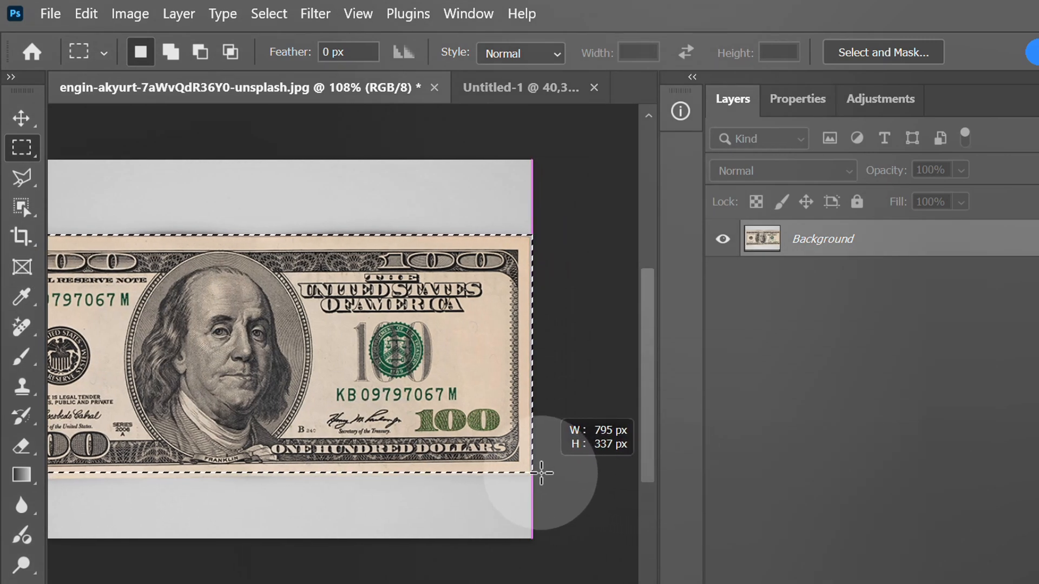
Define the selected bill as a pattern named 'Dollar Pattern', then clear the selection.
{"action": "key", "text": "space"}
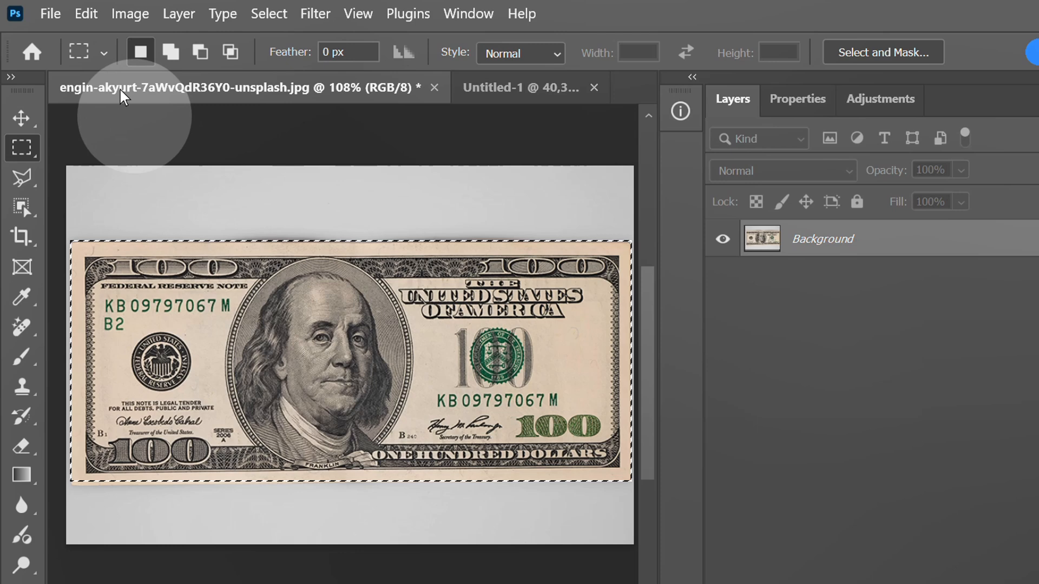
{"action": "left_click", "coordinate": [84, 13]}
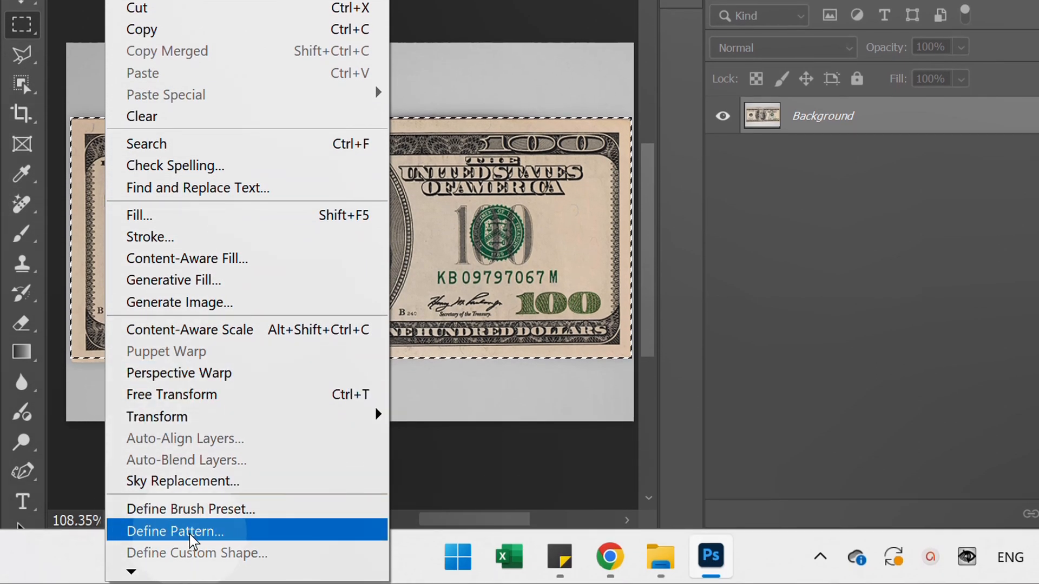
{"action": "left_click", "coordinate": [174, 530]}
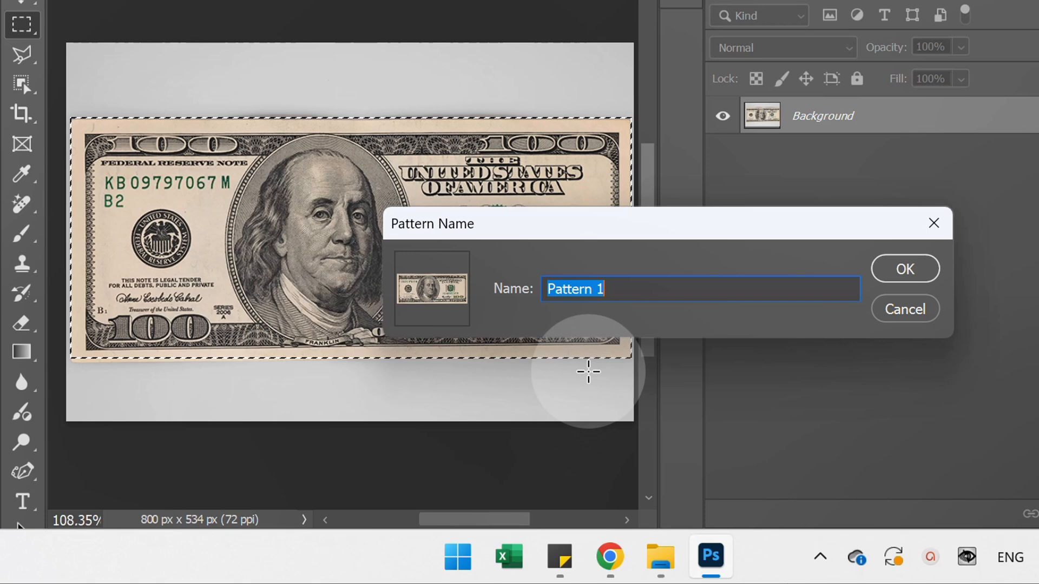
{"action": "type", "text": "Dollar Pattern"}
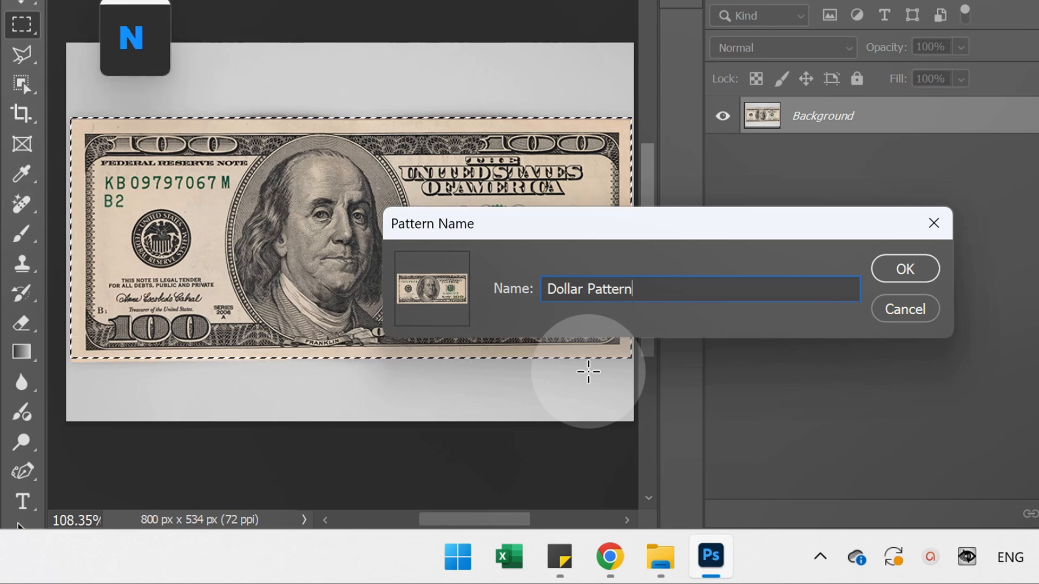
{"action": "left_click", "coordinate": [905, 268]}
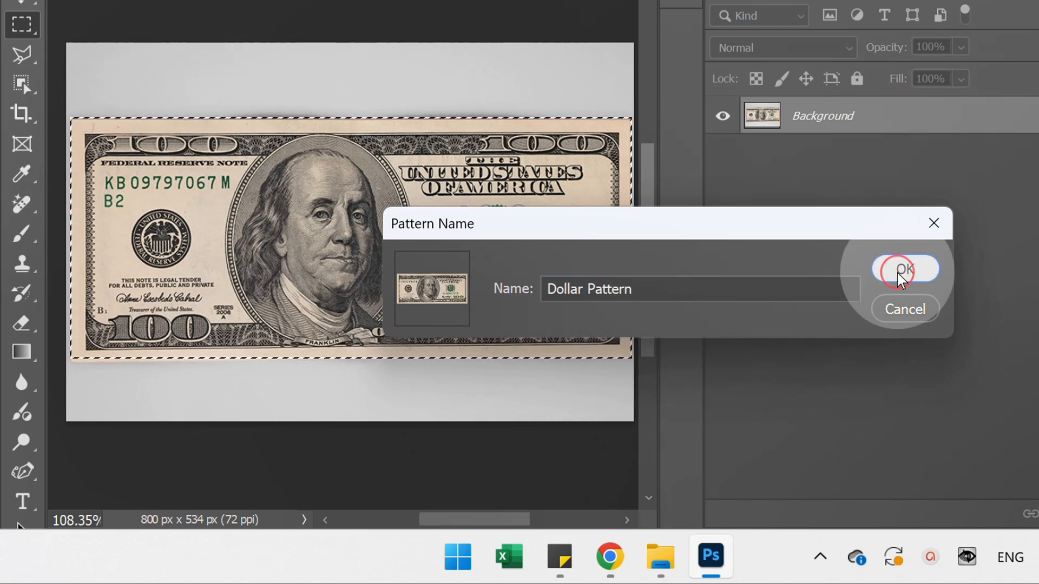
{"action": "left_click", "coordinate": [905, 270]}
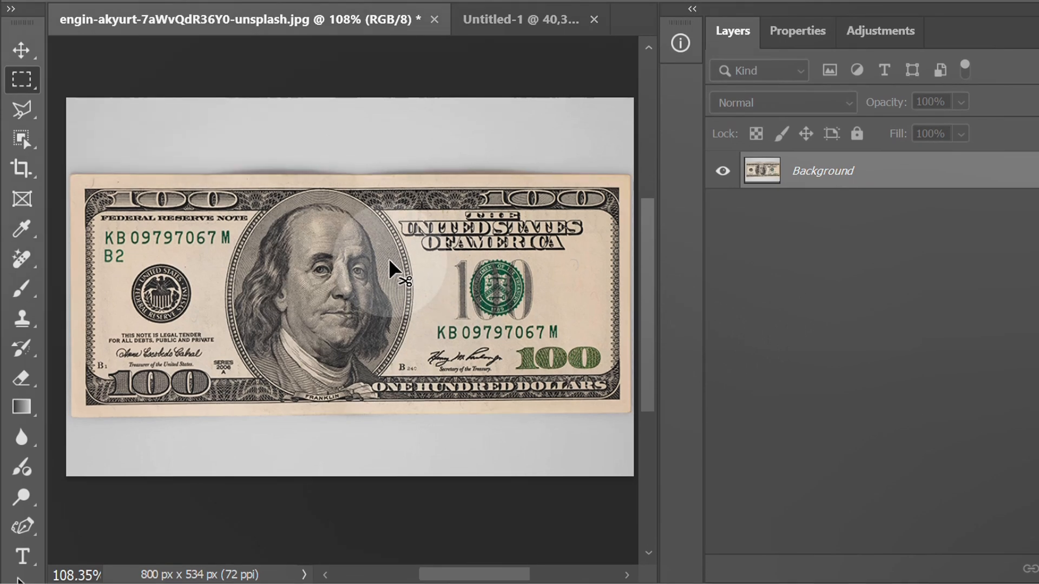
Enlarge the artboard document to 3840 × 2160 px via Image Size.
{"action": "left_click", "coordinate": [521, 19]}
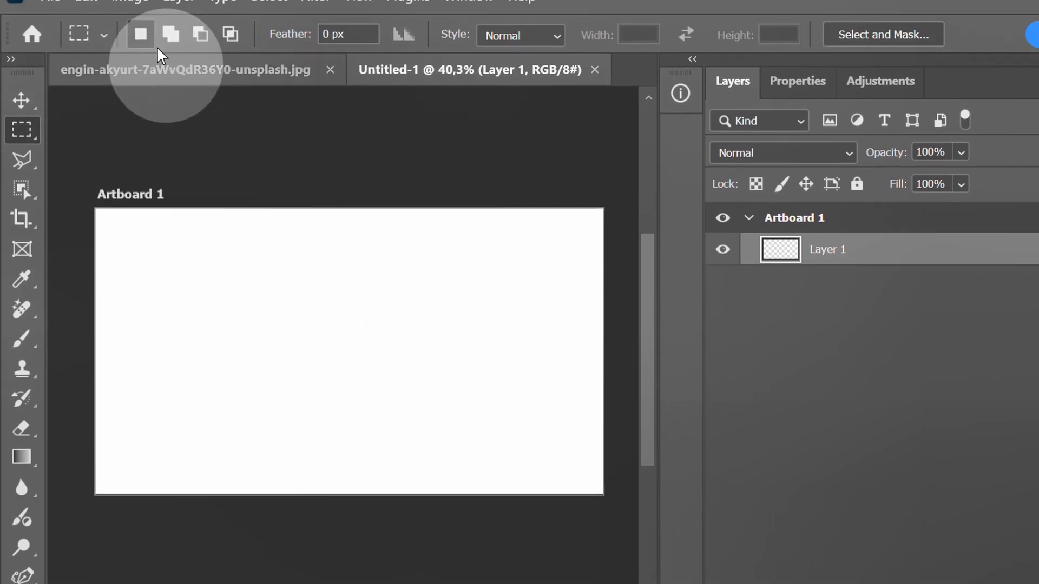
{"action": "left_click", "coordinate": [130, 13]}
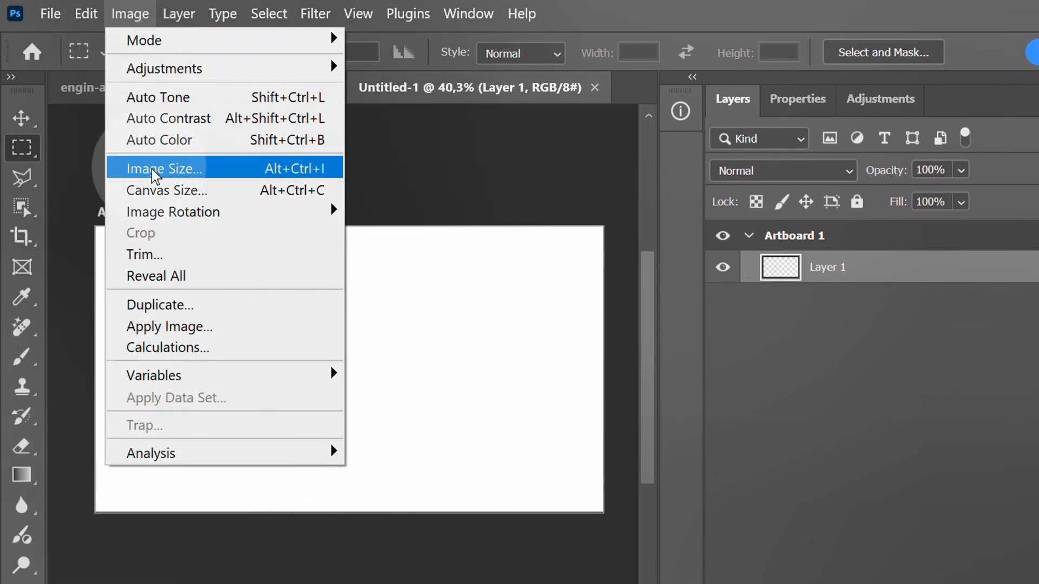
{"action": "left_click", "coordinate": [164, 169]}
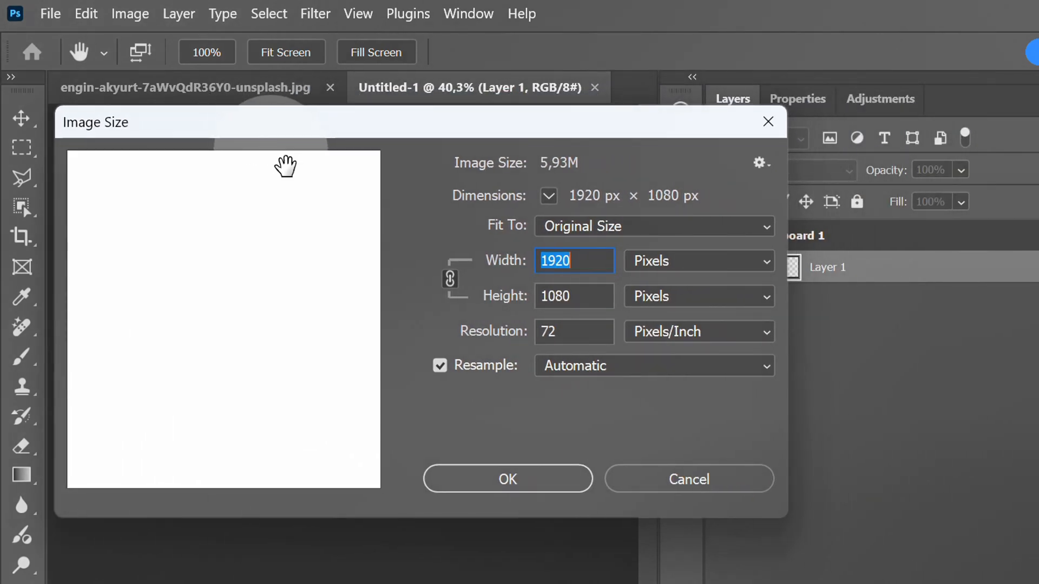
{"action": "left_click", "coordinate": [574, 260]}
{"action": "type", "text": "3840"}
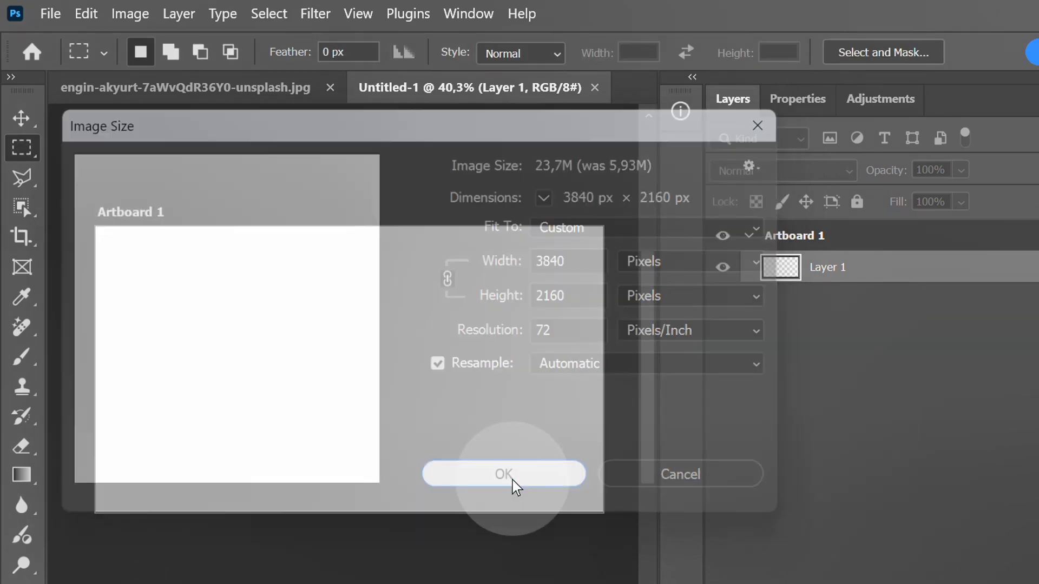
{"action": "left_click", "coordinate": [503, 473]}
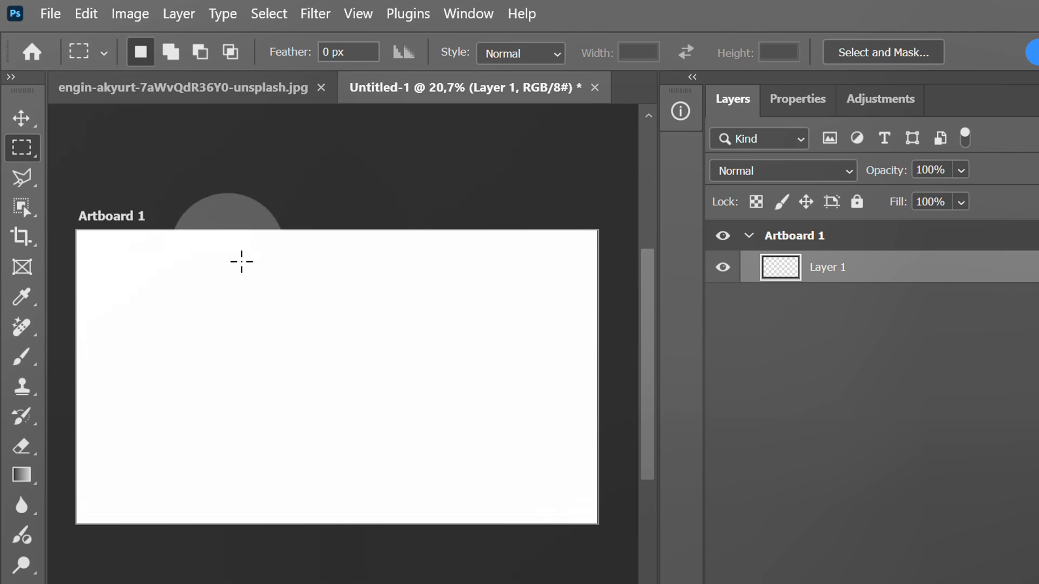
Set up an Edit > Fill with the Dollar Pattern custom pattern using the Random Fill script.
{"action": "left_click", "coordinate": [86, 13]}
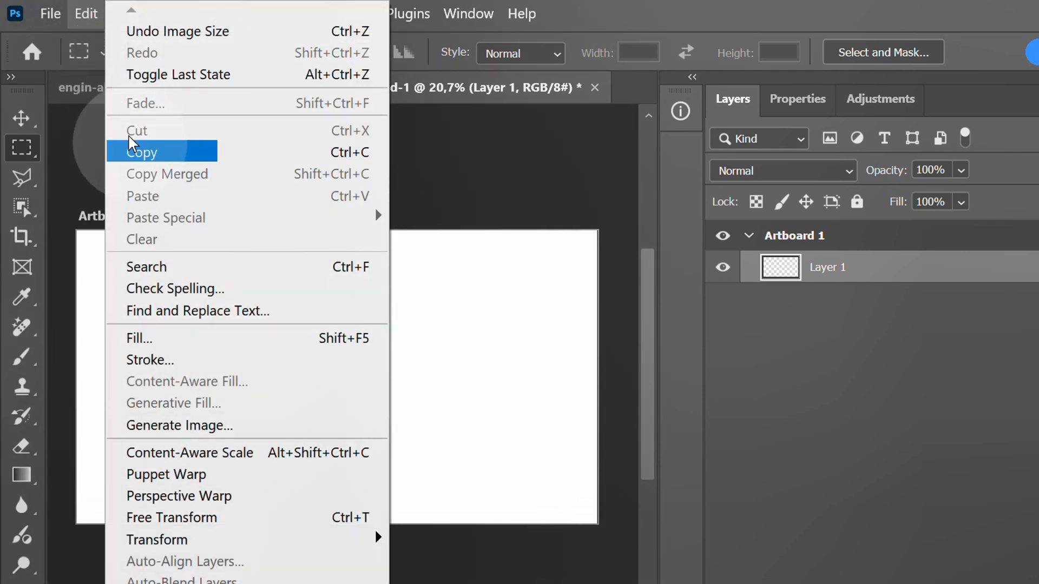
{"action": "left_click", "coordinate": [140, 338]}
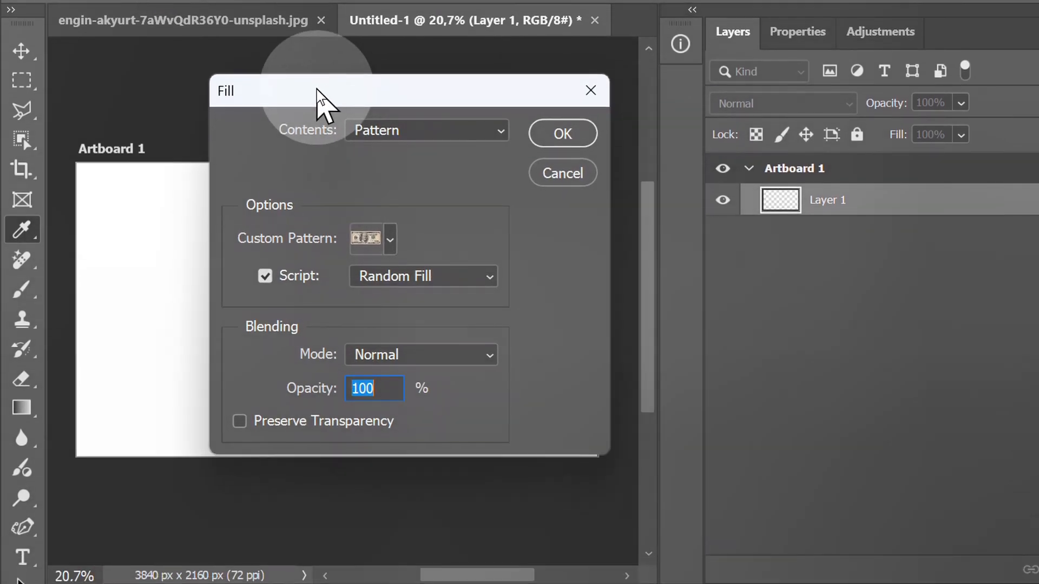
{"action": "left_click", "coordinate": [426, 128]}
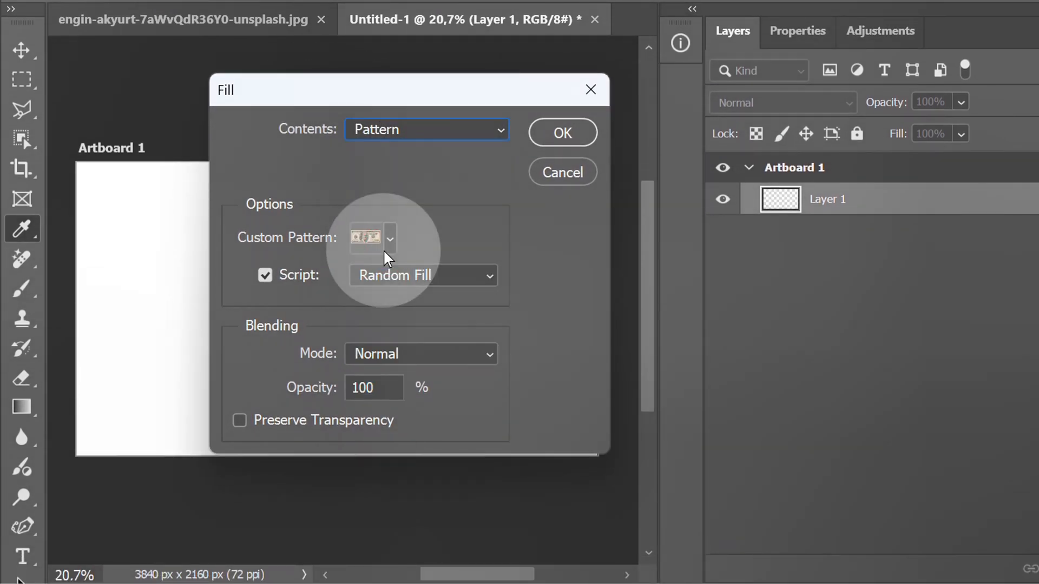
{"action": "left_click", "coordinate": [389, 237]}
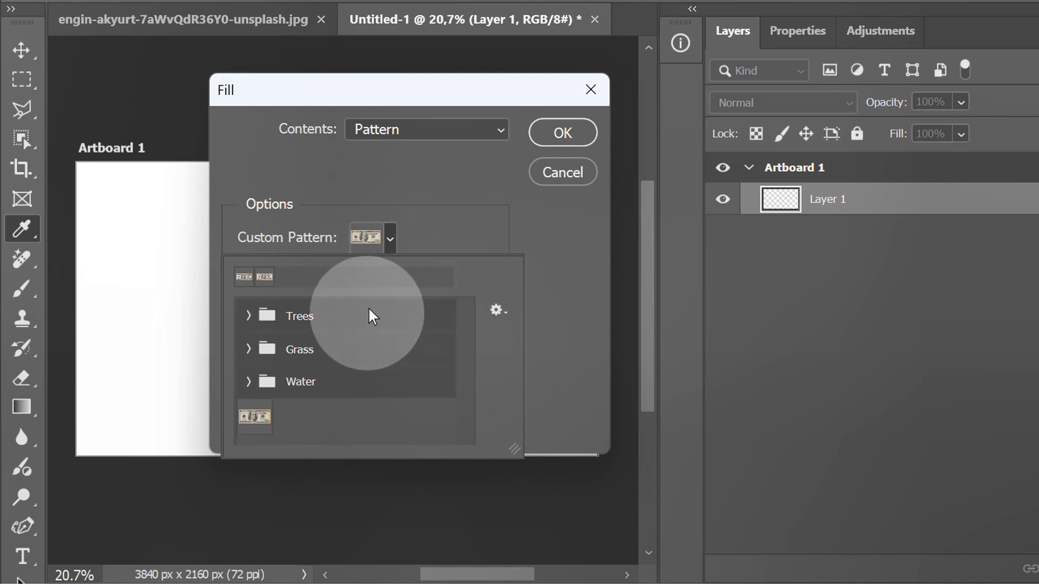
{"action": "left_click", "coordinate": [254, 417]}
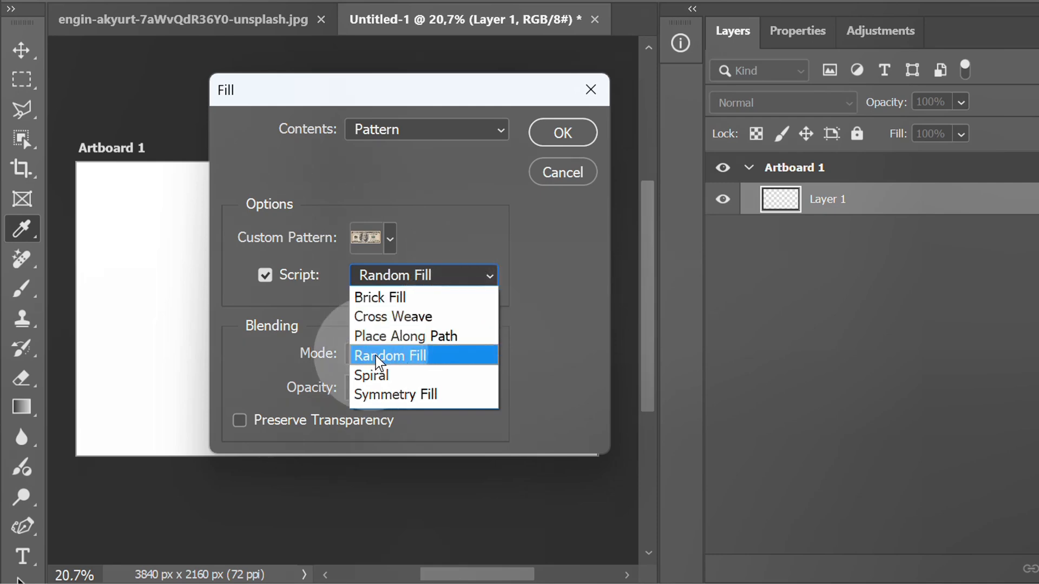
{"action": "left_click", "coordinate": [389, 355]}
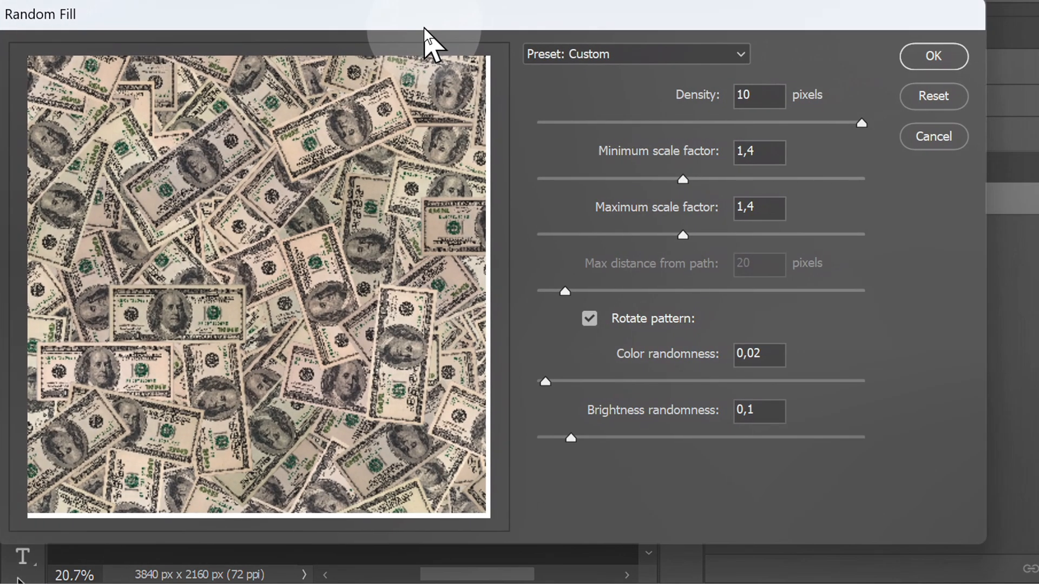
Apply Random Fill with density 10, scale 1, colour randomness 0 and brightness 0.1 to Layer 1.
{"action": "left_click_drag", "start_coordinate": [862, 122], "coordinate": [850, 122]}
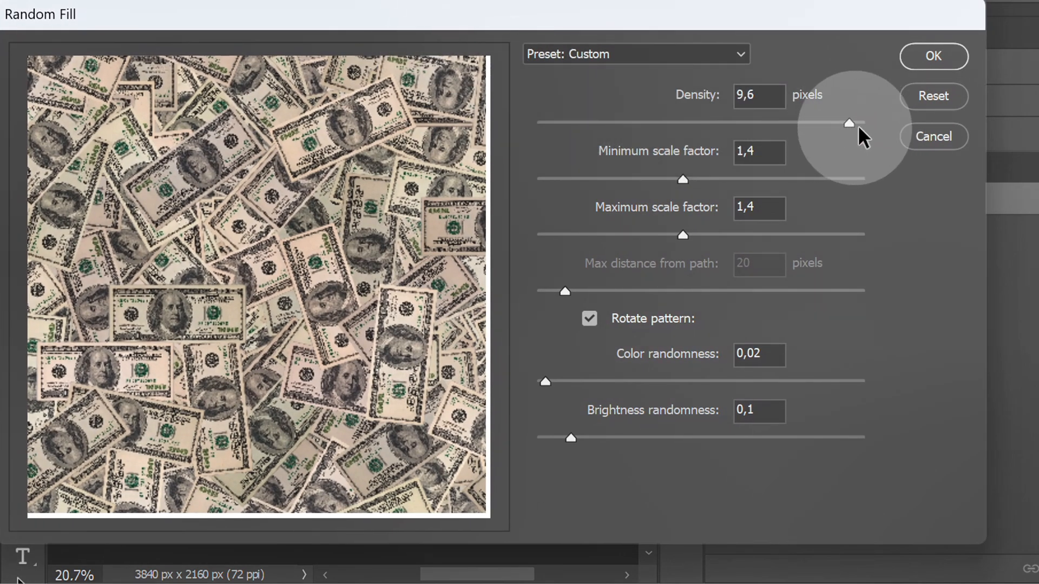
{"action": "left_click_drag", "start_coordinate": [849, 124], "coordinate": [861, 124]}
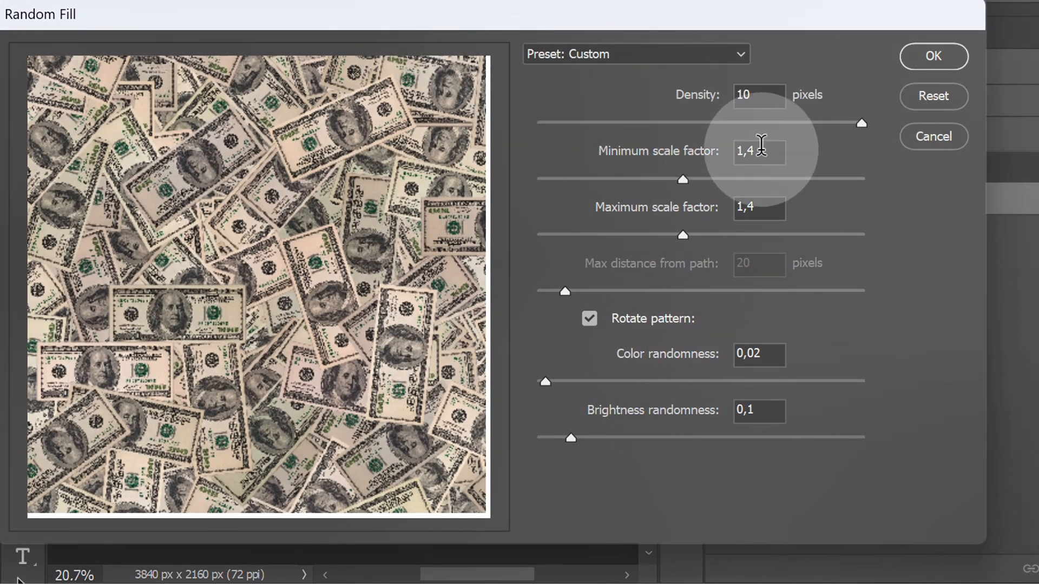
{"action": "type", "text": "1"}
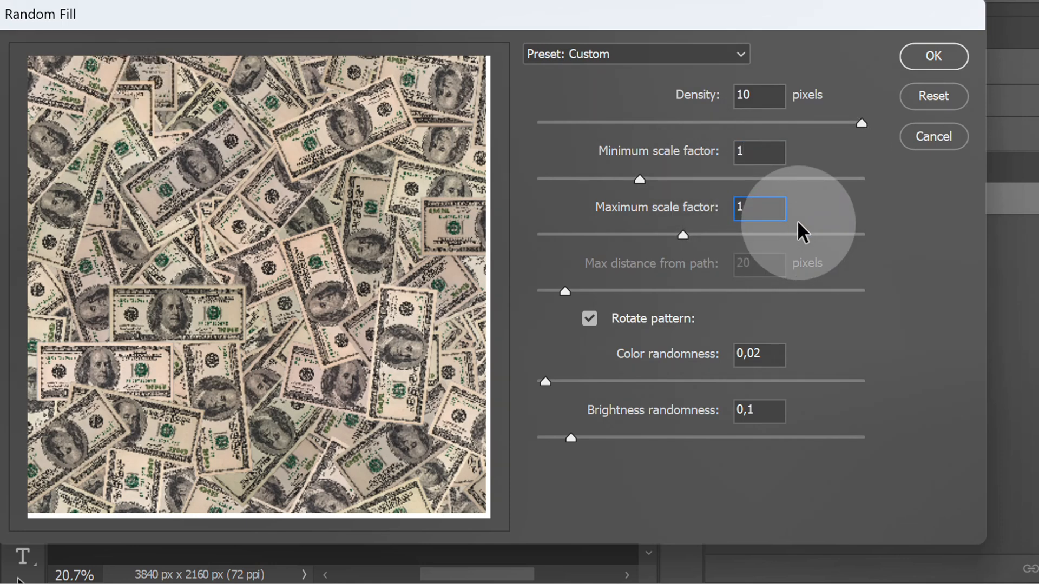
{"action": "left_click_drag", "start_coordinate": [544, 382], "coordinate": [594, 382]}
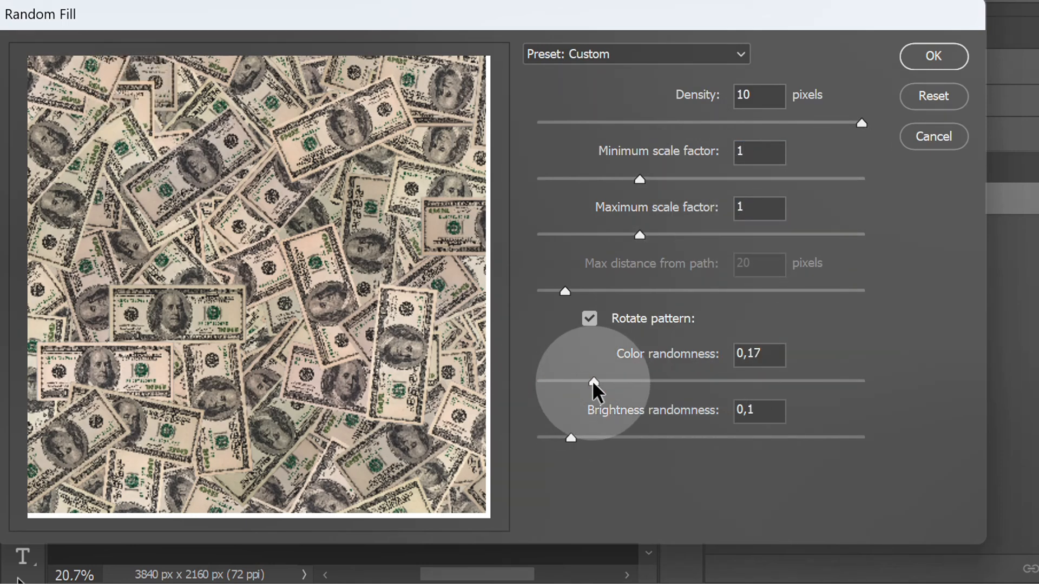
{"action": "left_click_drag", "start_coordinate": [593, 382], "coordinate": [556, 382]}
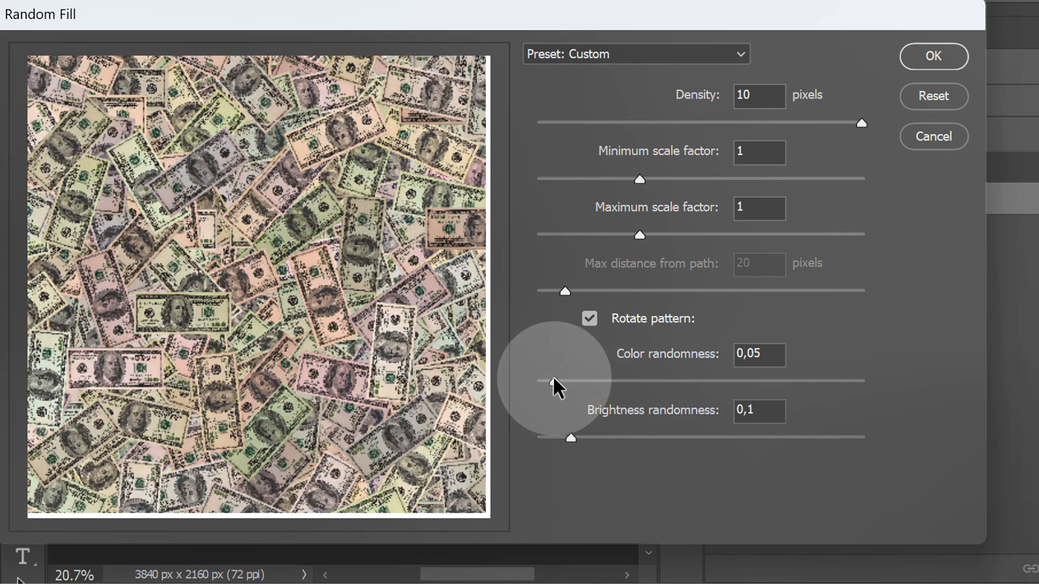
{"action": "left_click_drag", "start_coordinate": [571, 381], "coordinate": [539, 382]}
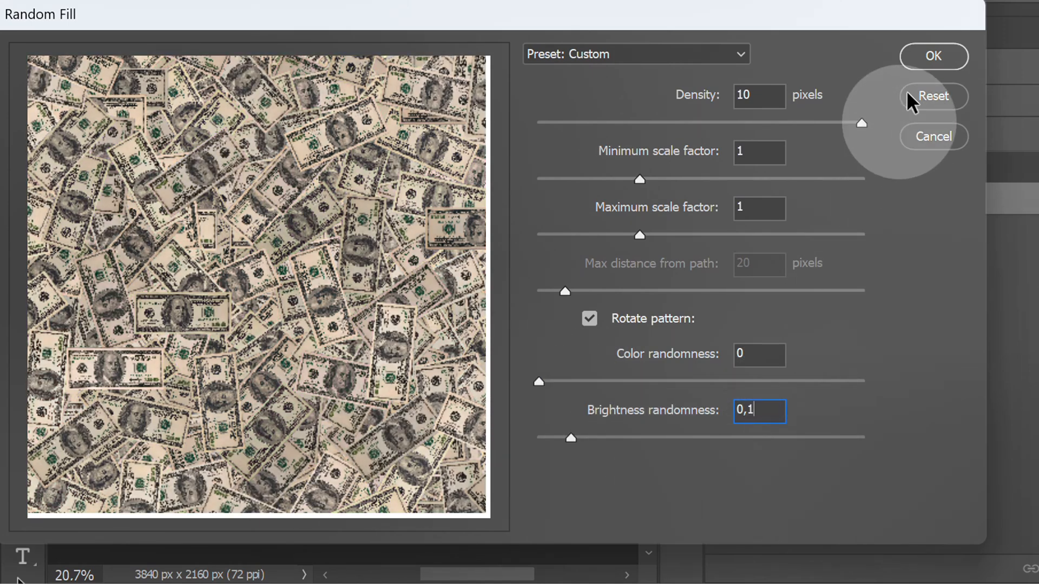
{"action": "left_click", "coordinate": [931, 55]}
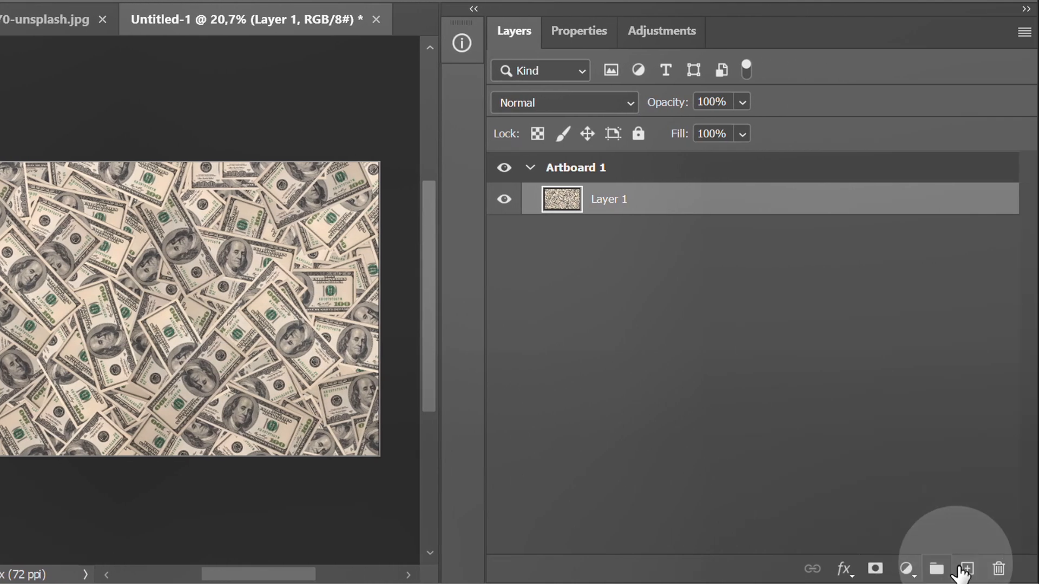
Add Layer 2 and Random Fill it with the dollar pattern at scale 1.4 over Layer 1.
{"action": "left_click", "coordinate": [963, 568]}
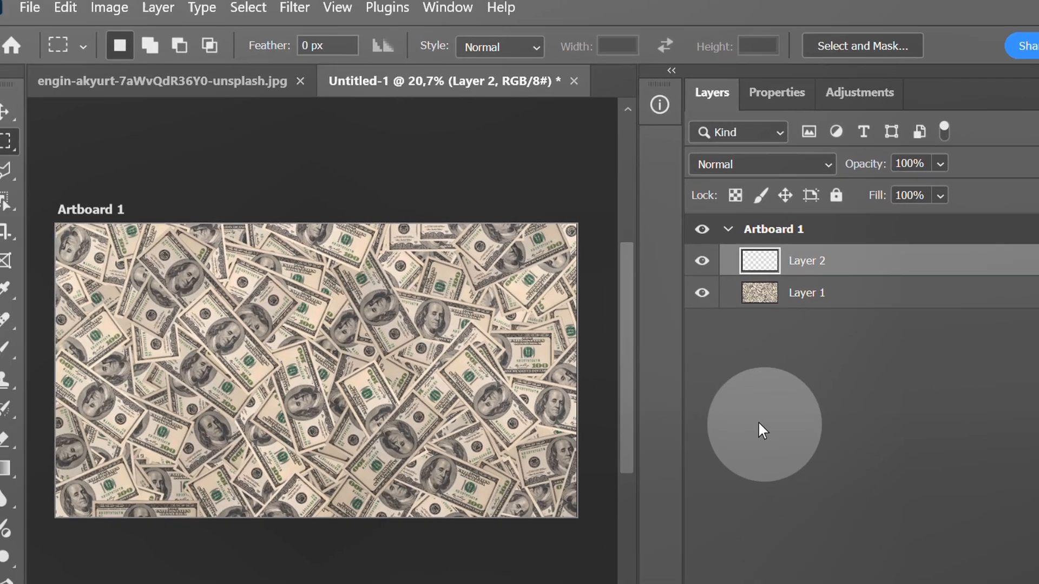
{"action": "left_click", "coordinate": [63, 7]}
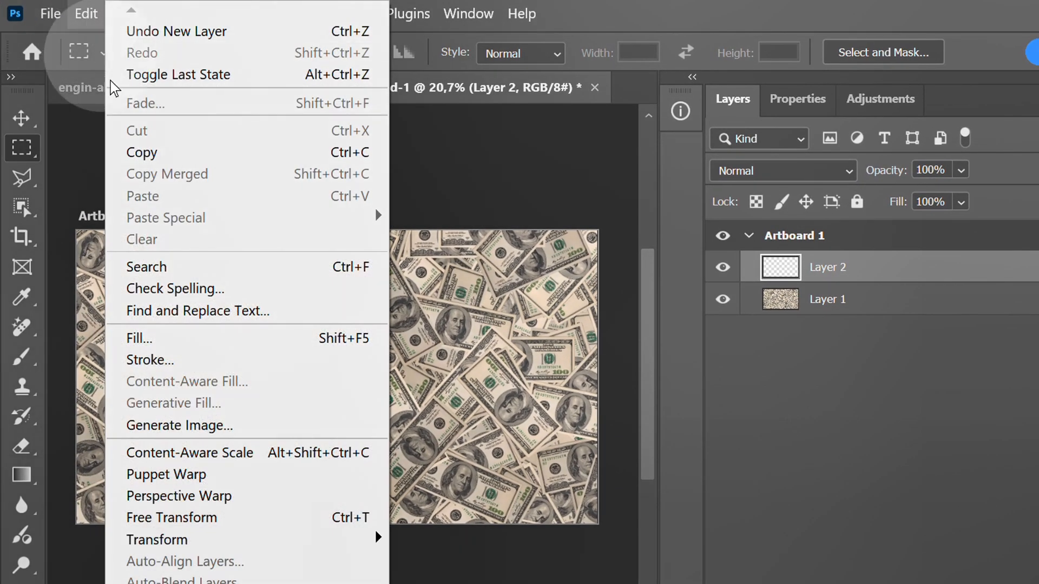
{"action": "left_click", "coordinate": [140, 338]}
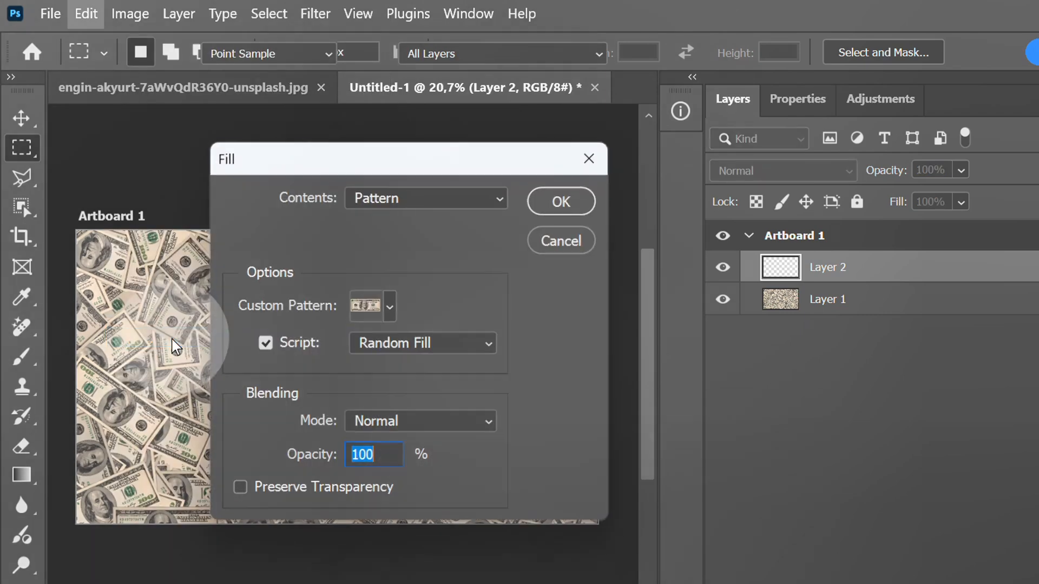
{"action": "left_click", "coordinate": [560, 203]}
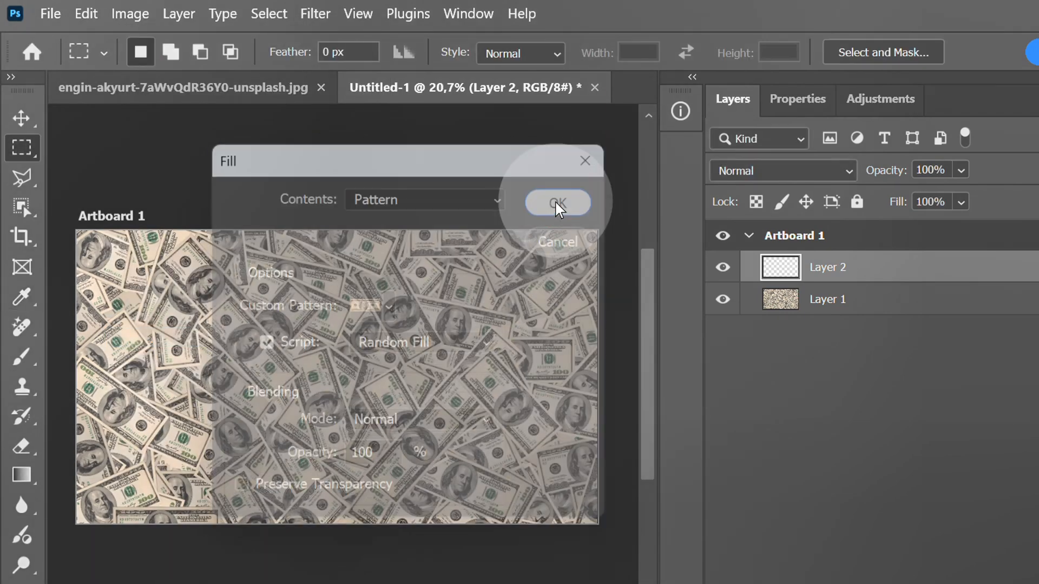
{"action": "left_click", "coordinate": [556, 202]}
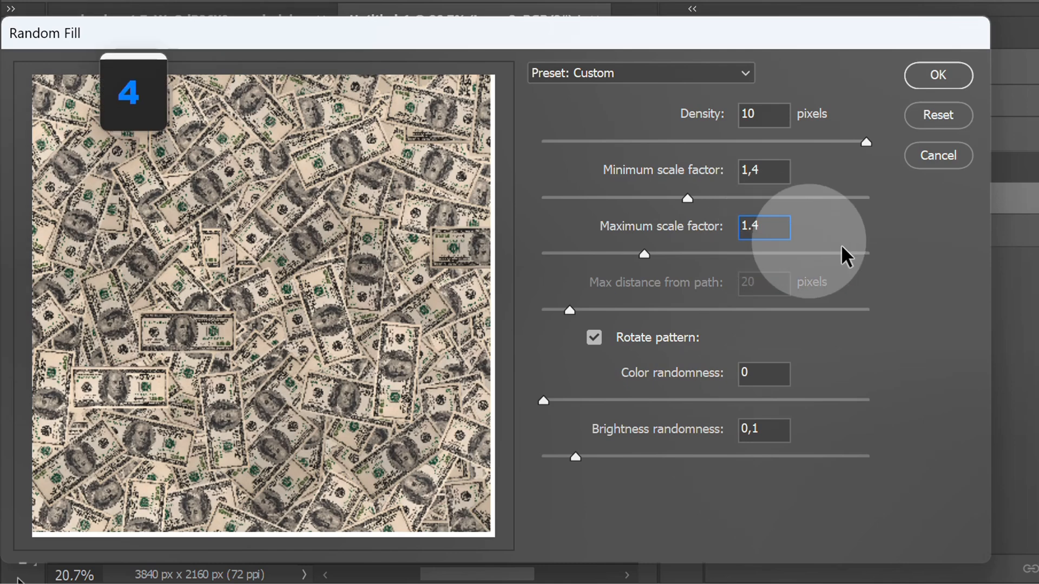
{"action": "left_click", "coordinate": [937, 74]}
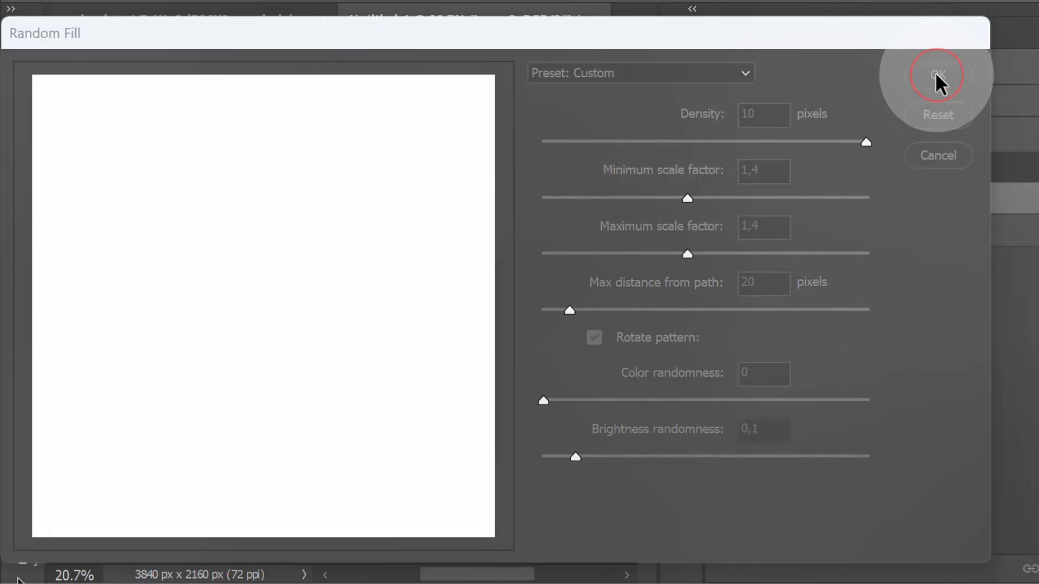
{"action": "left_click", "coordinate": [937, 74]}
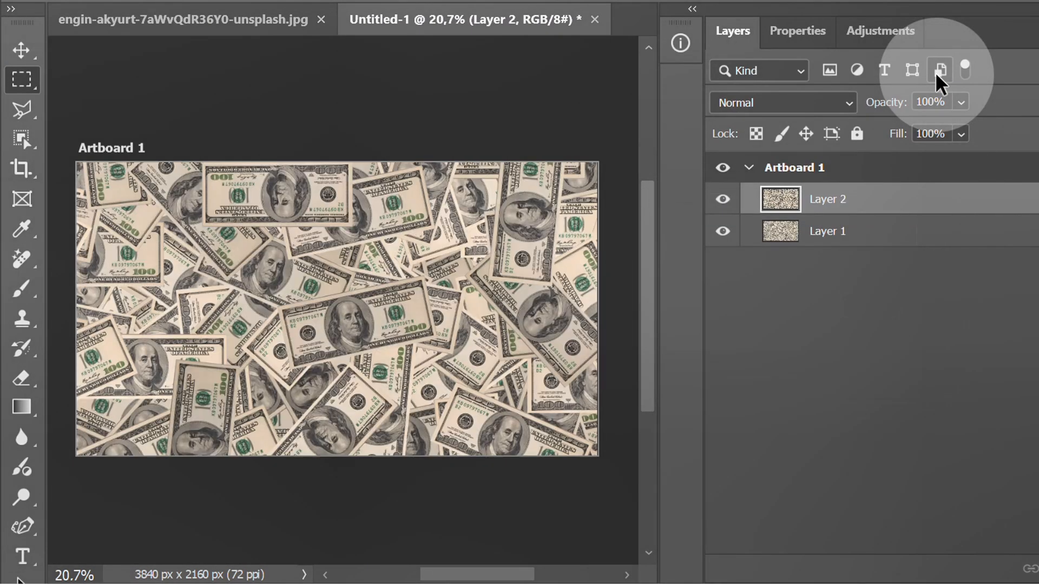